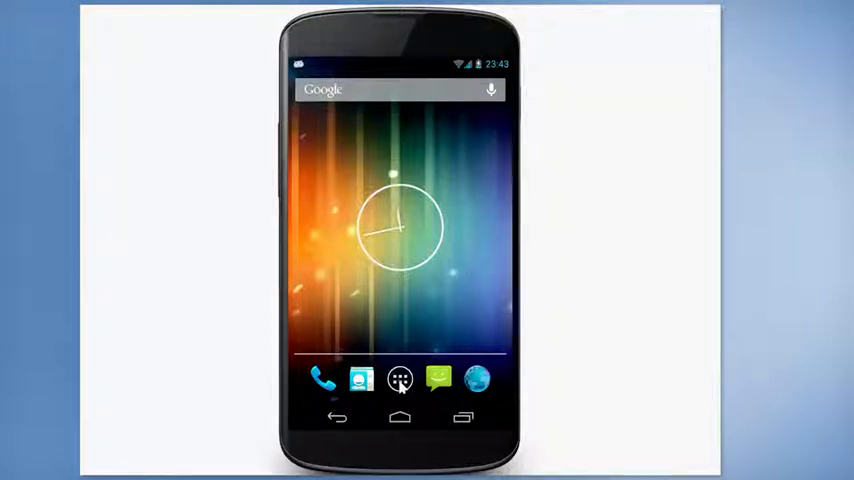
Step: Launch the web browser from the dock, landing on the Google search page
left_click(400, 380)
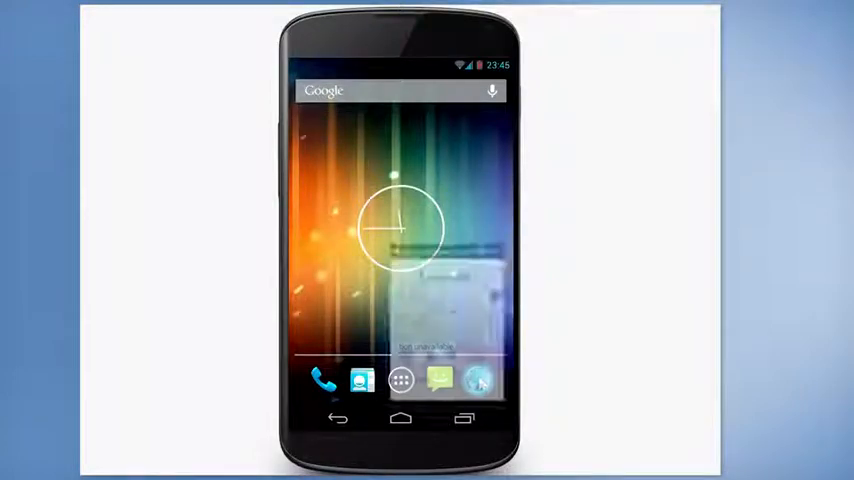
left_click(396, 90)
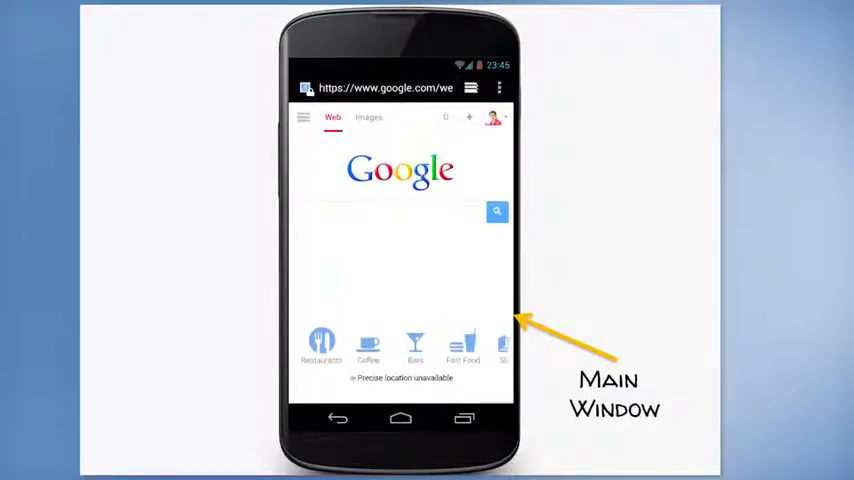
left_click(496, 88)
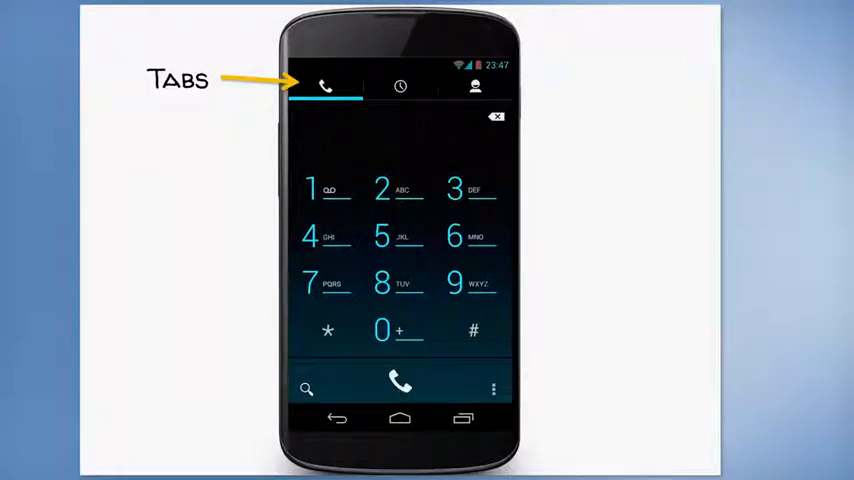
Step: View the recent calls list and the dial pad in Phone, then go Home
left_click(400, 86)
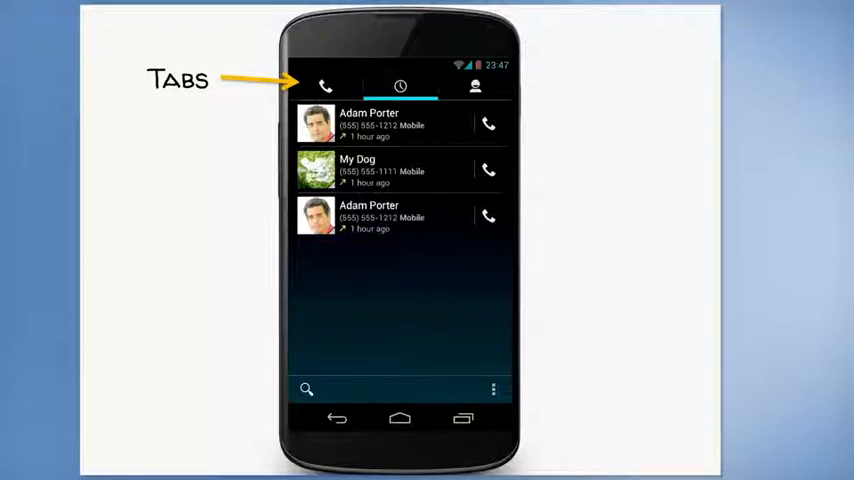
left_click(474, 86)
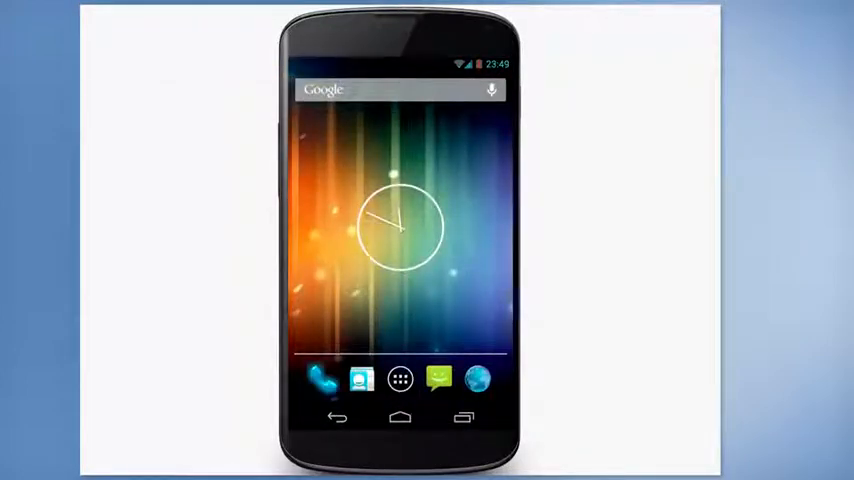
left_click(320, 380)
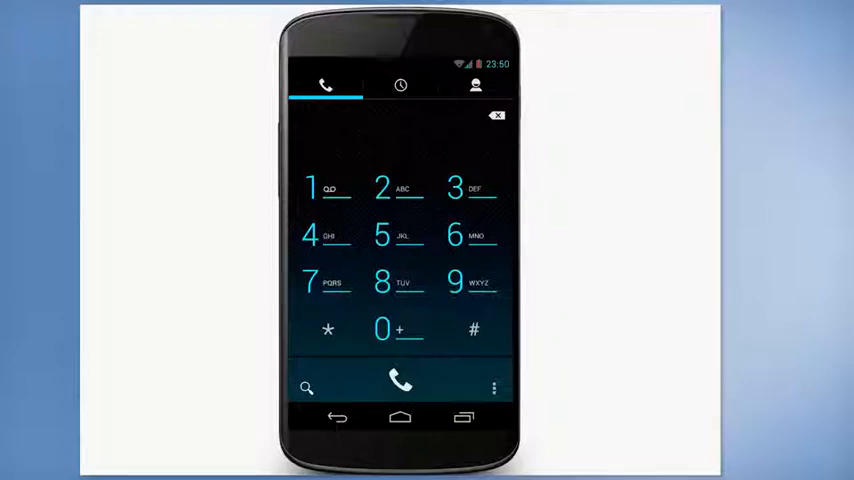
left_click(382, 234)
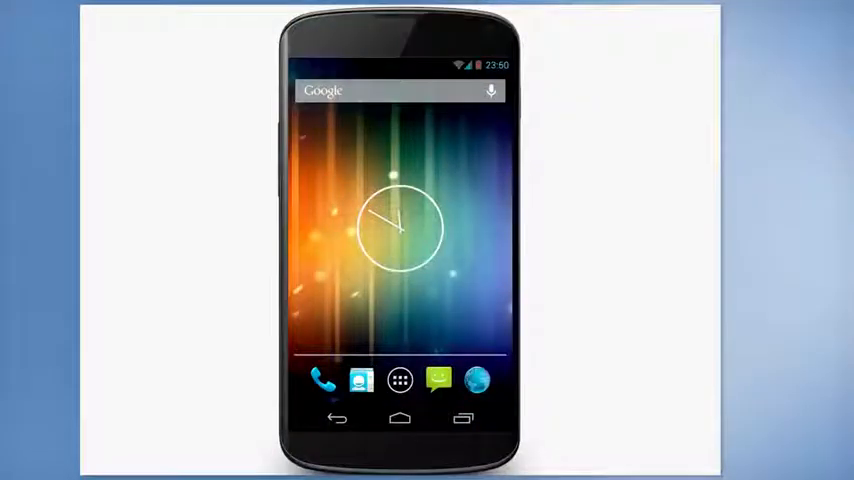
left_click(320, 380)
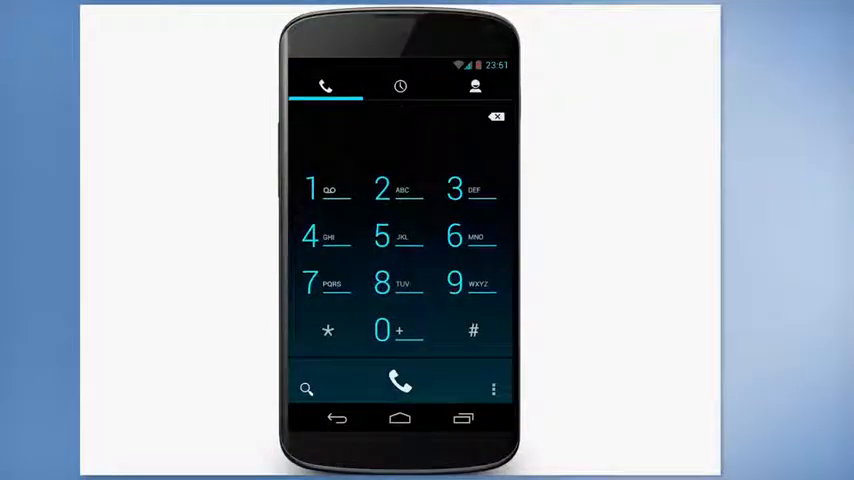
left_click(400, 84)
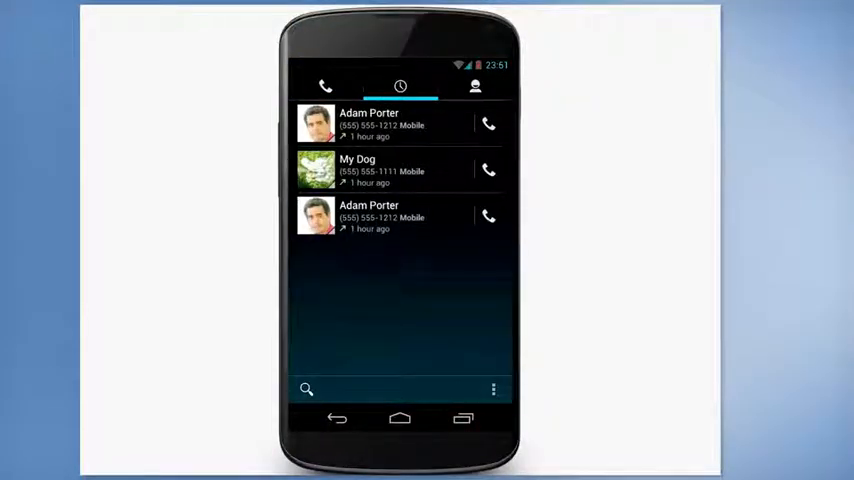
left_click(474, 86)
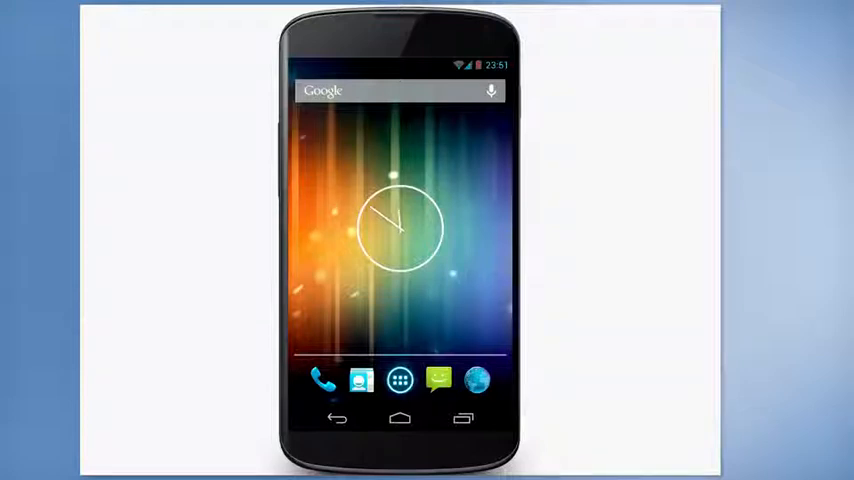
Step: Reach the system language list via Settings > Language & input > Language
left_click(400, 380)
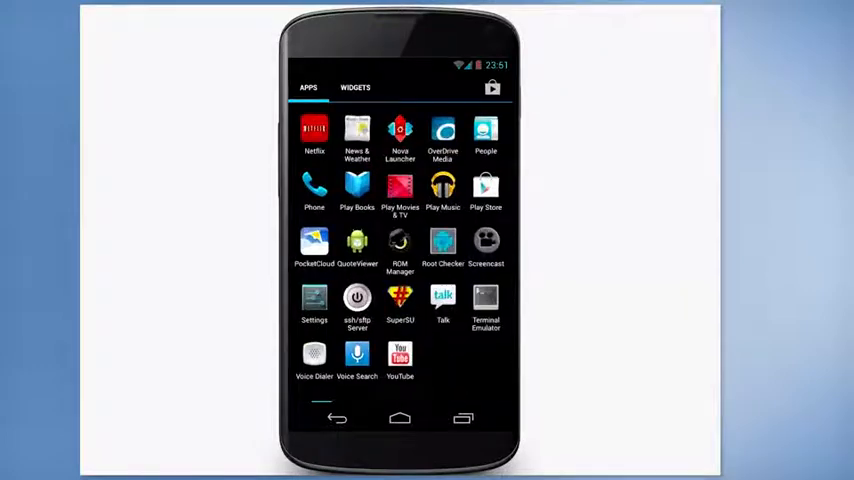
left_click(314, 296)
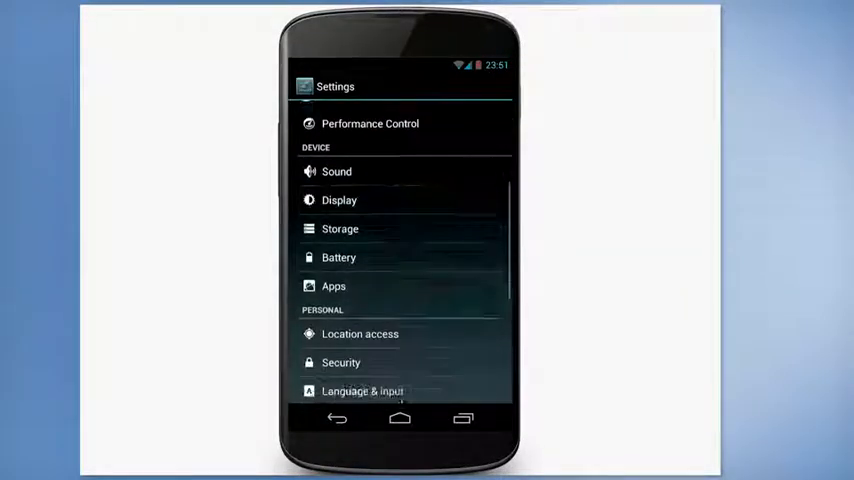
scroll("down", 3)
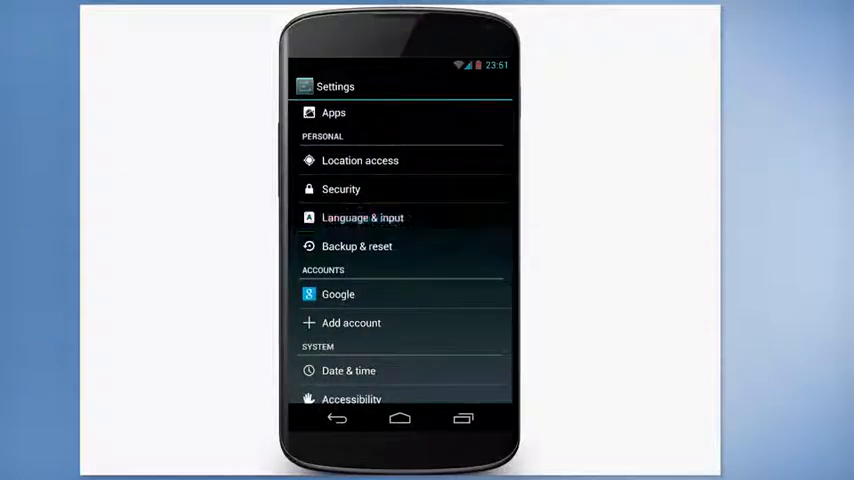
left_click(360, 216)
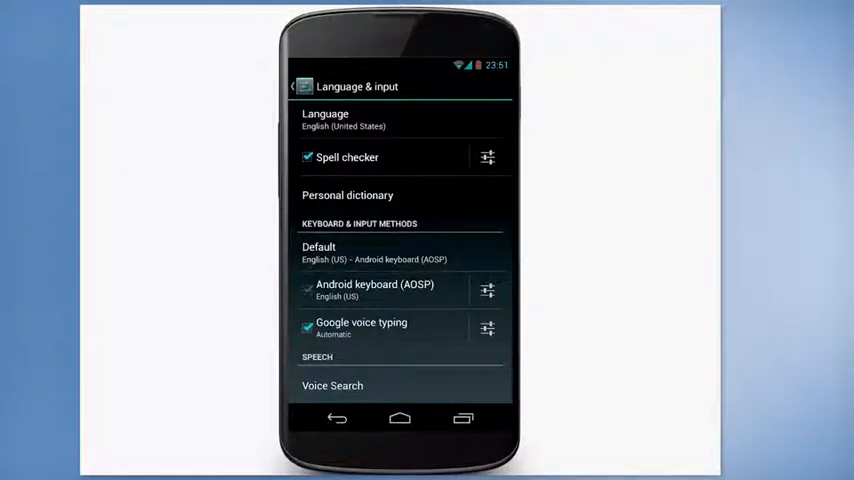
left_click(324, 118)
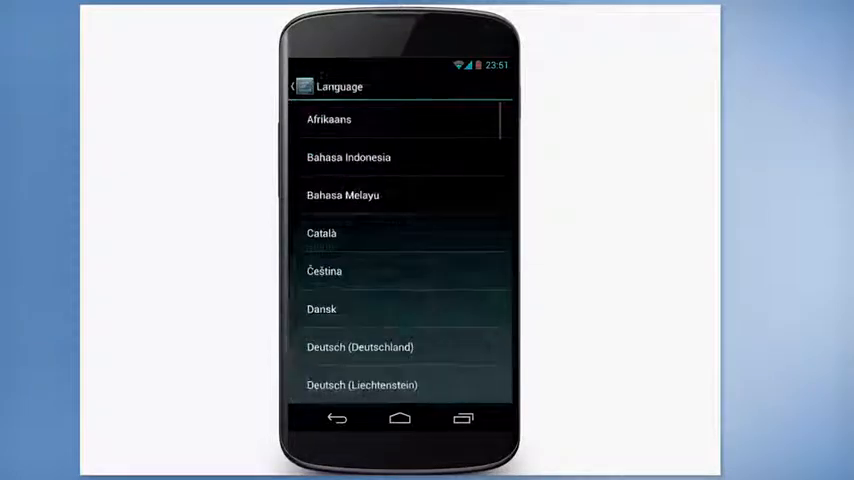
Step: Pick Italiano (Italia) as the system language and return Home
scroll("down", 3)
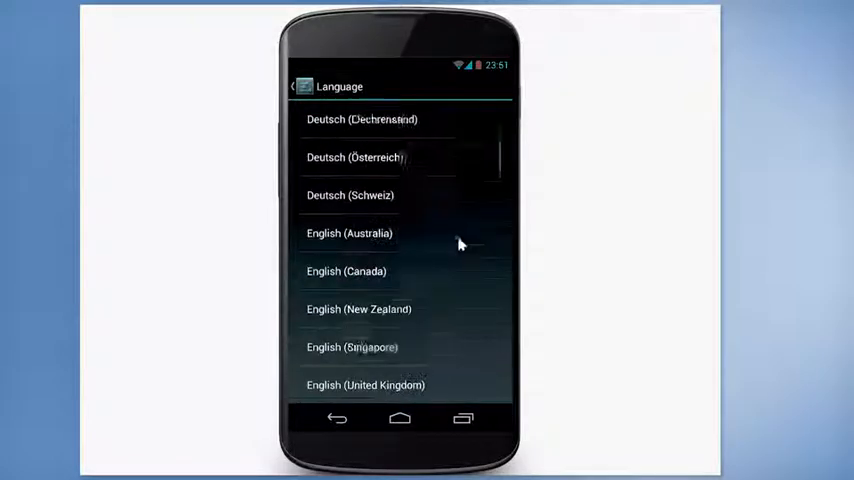
scroll("down", 3)
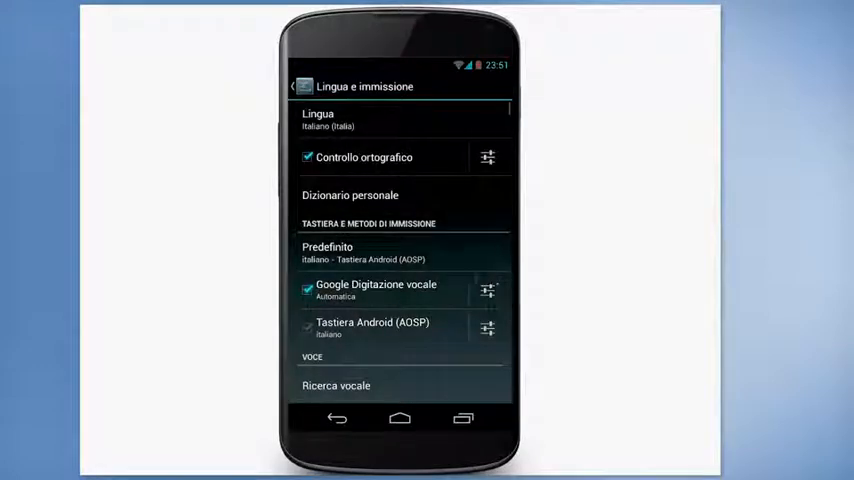
left_click(302, 86)
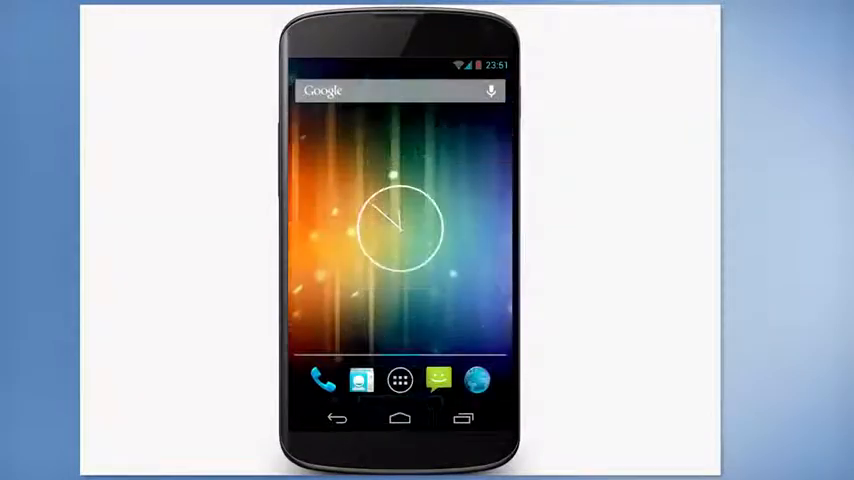
left_click(322, 380)
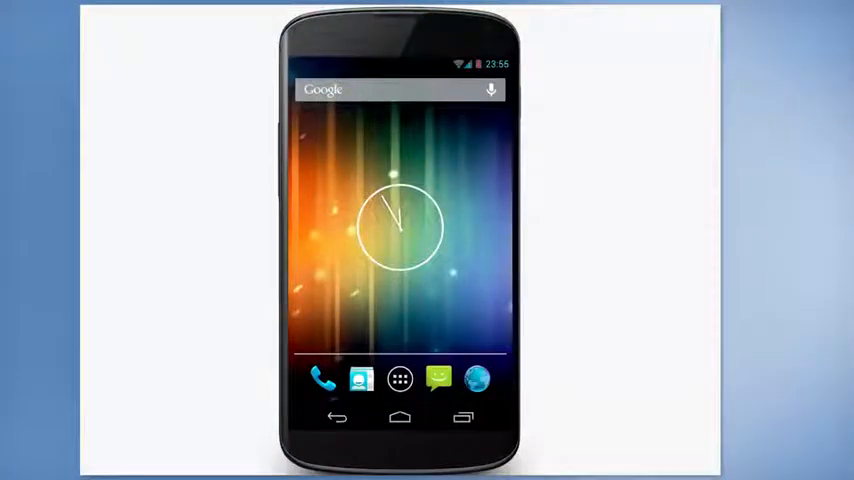
left_click(400, 380)
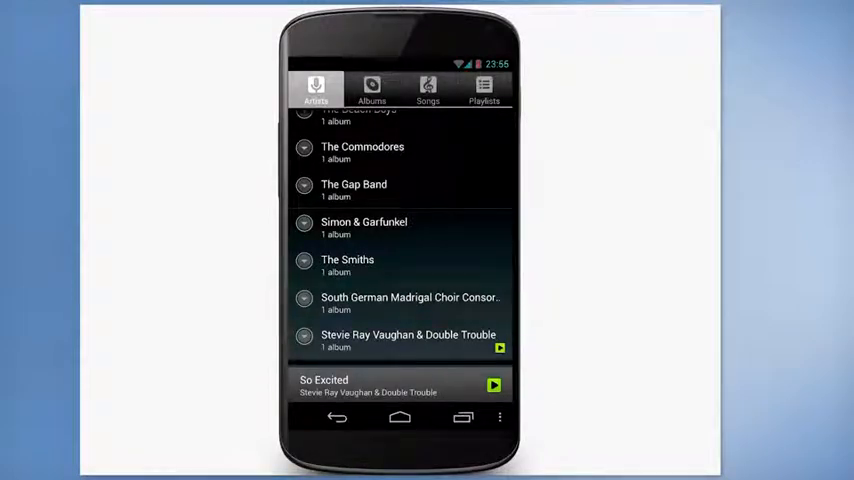
Step: Expand The Smiths in the Artists list and show its album's live tracks
scroll("up", 3)
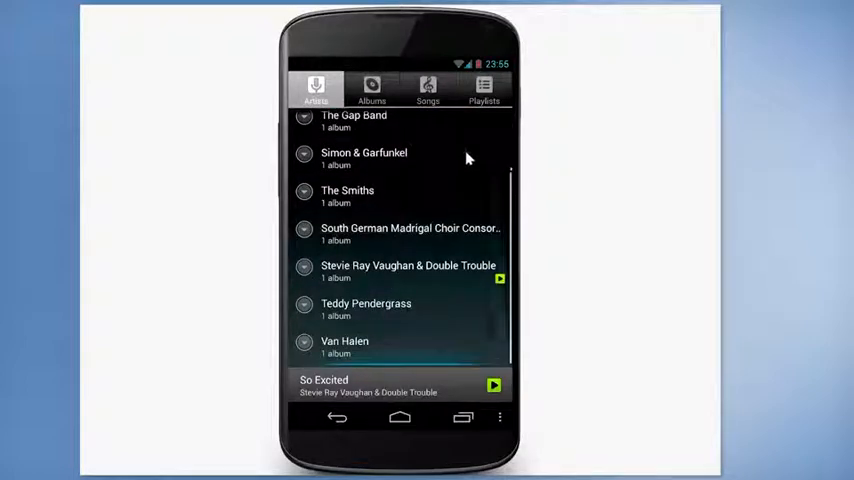
scroll("up", 3)
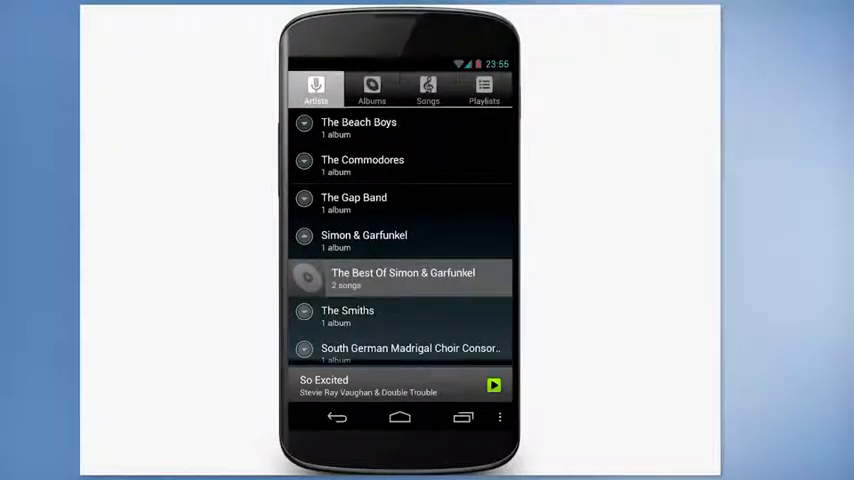
left_click(404, 278)
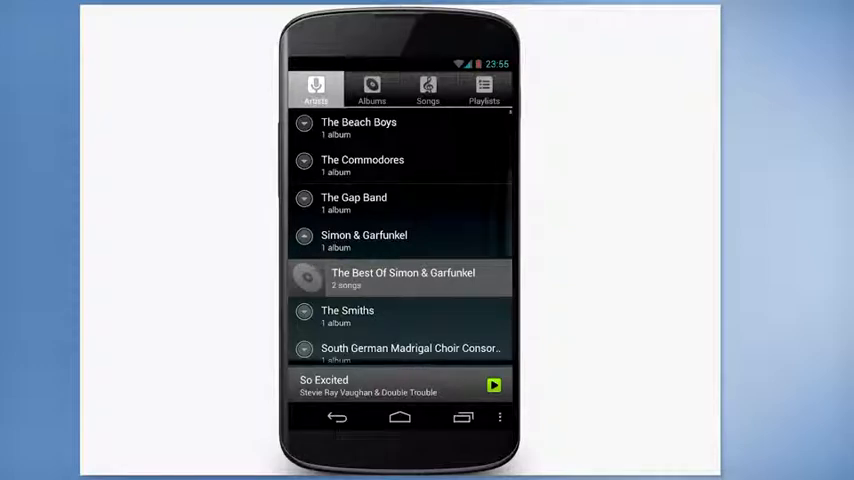
scroll("up", 3)
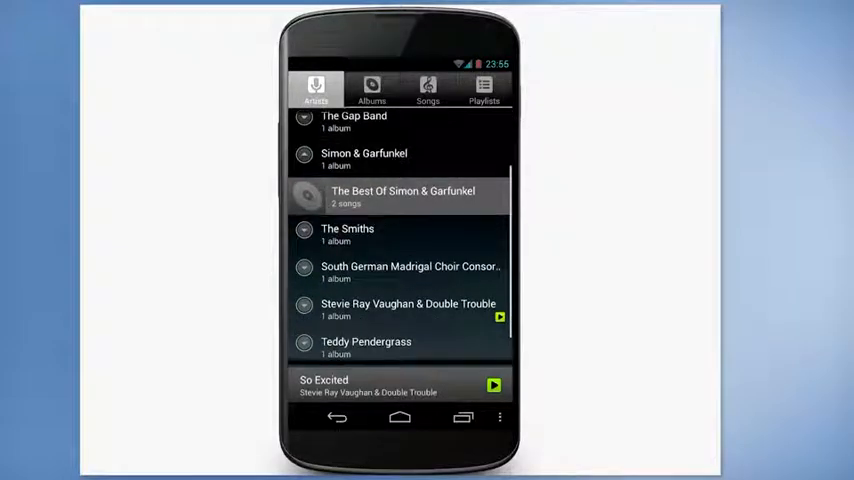
left_click(348, 234)
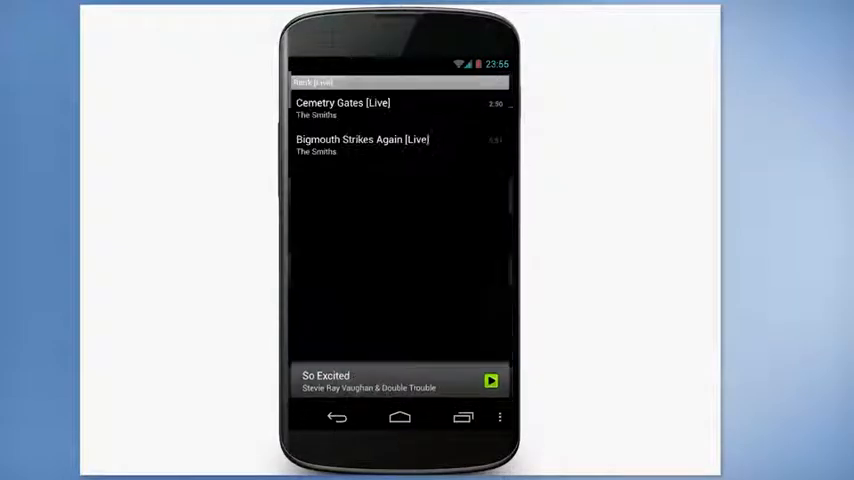
Step: Play 'Bigmouth Strikes Again [Live]' and leave Music for the Phone dial pad
left_click(400, 144)
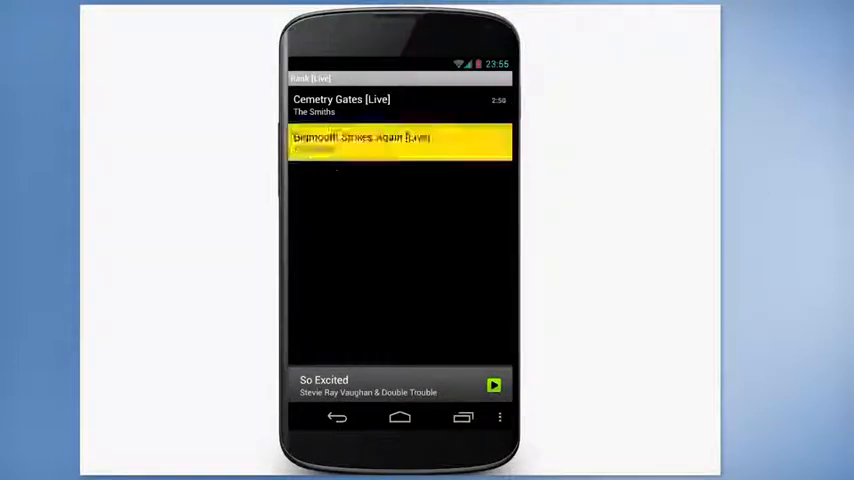
left_click(400, 140)
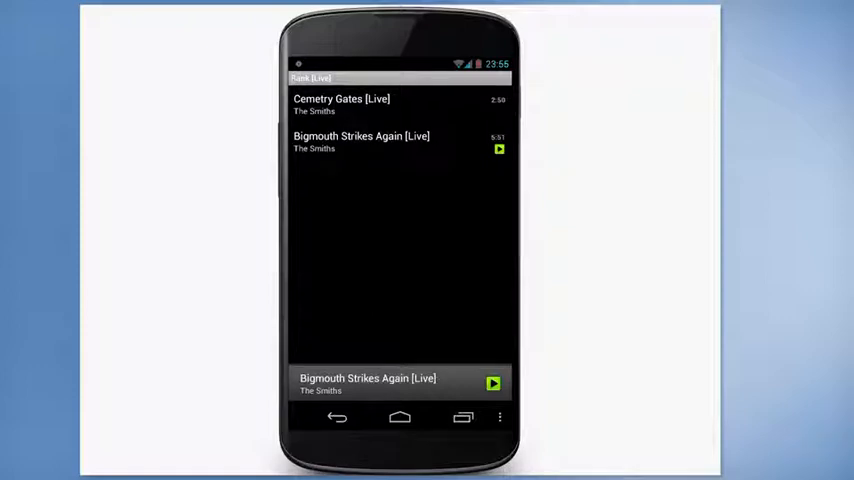
left_click(400, 384)
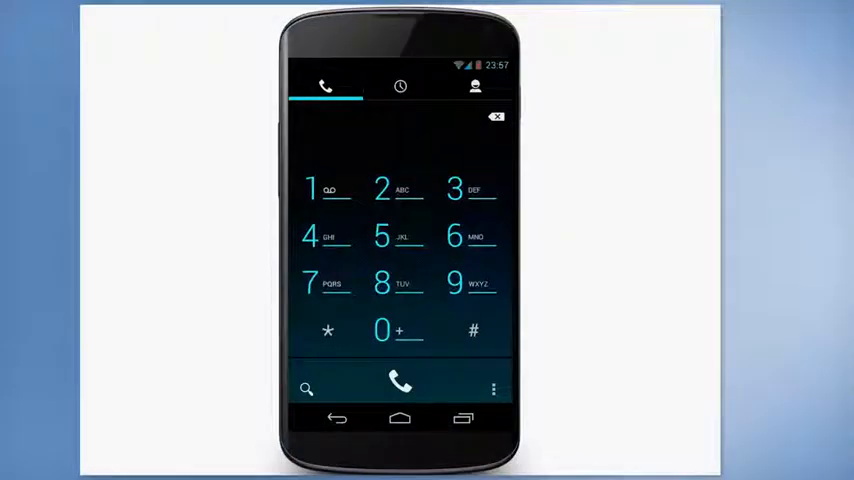
left_click(474, 86)
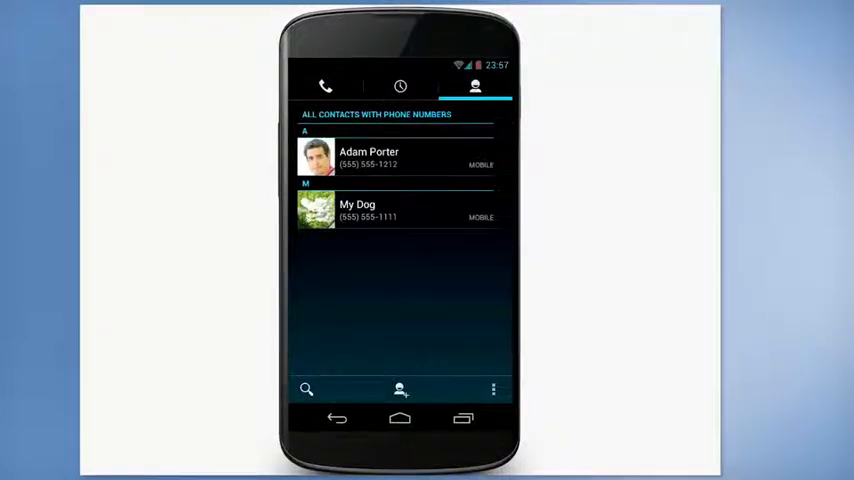
left_click(396, 156)
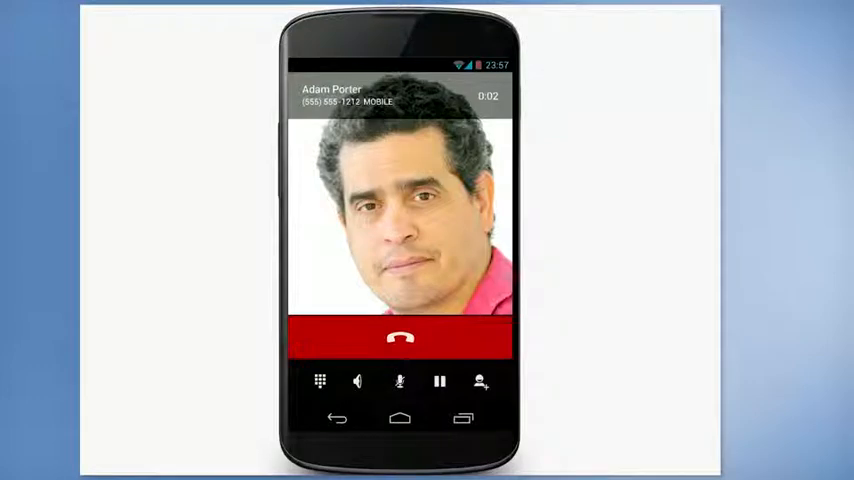
left_click(400, 338)
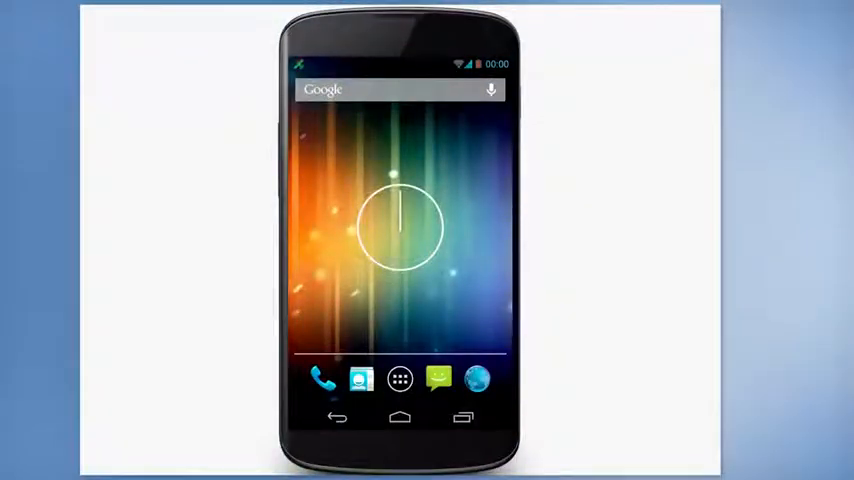
left_click(400, 378)
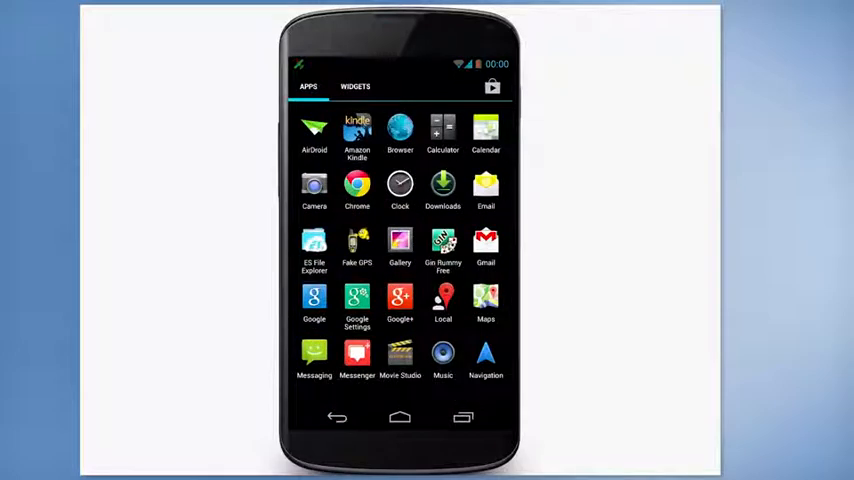
left_click(484, 300)
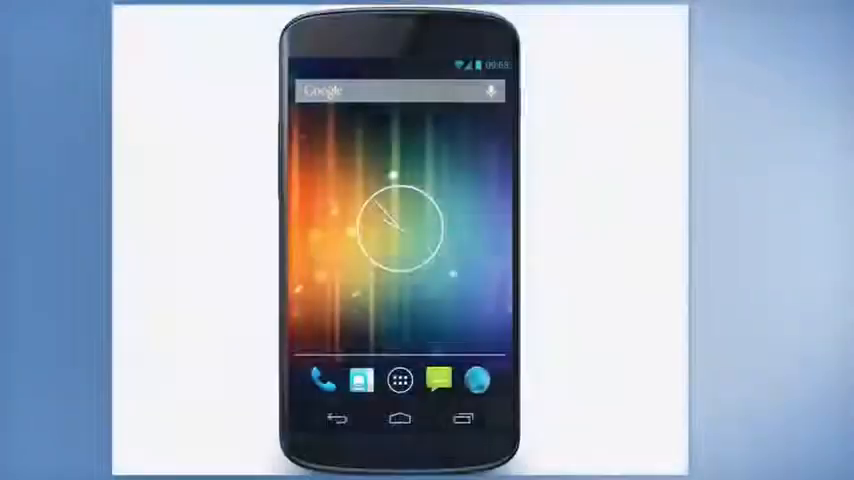
Step: Compose a new text in Messaging, typing 'm' and choosing My Wife as recipient
left_click(436, 380)
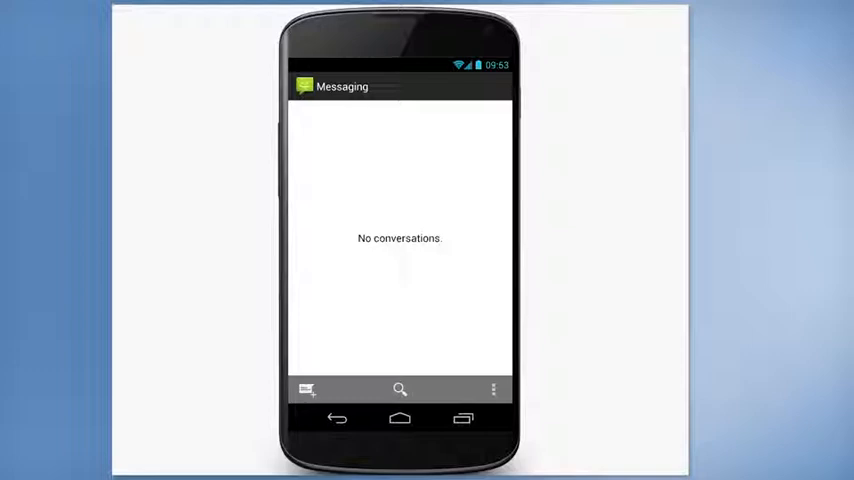
left_click(308, 388)
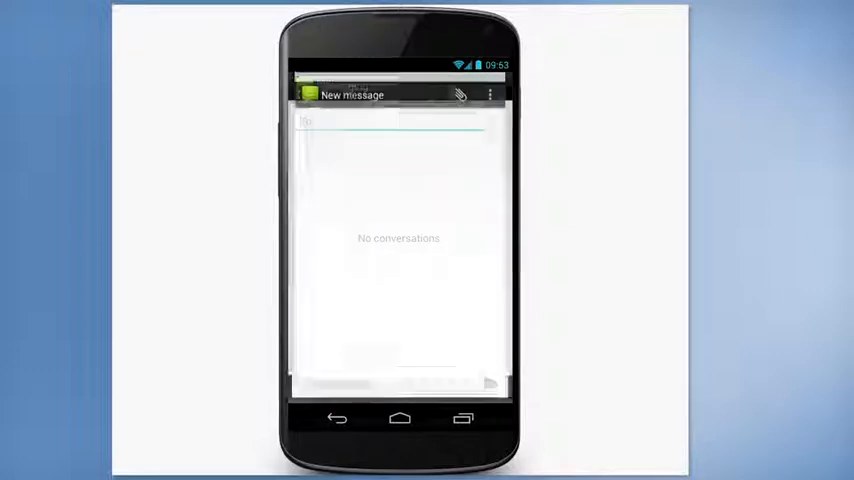
type("m")
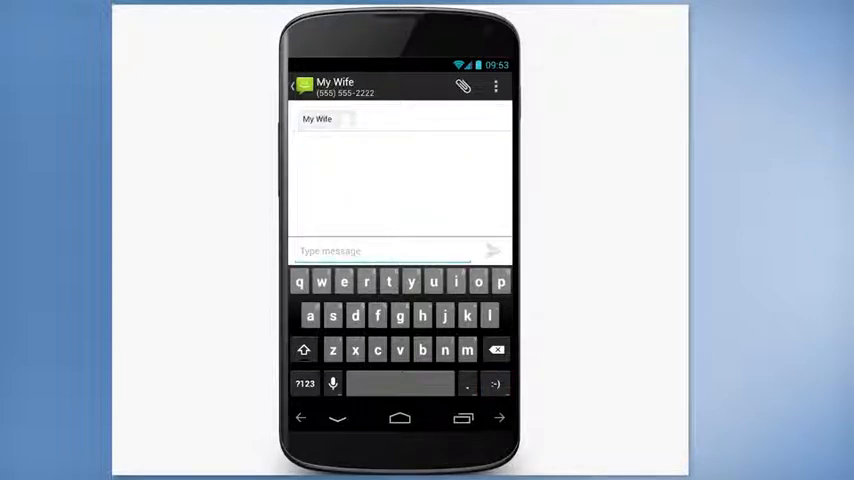
left_click(466, 348)
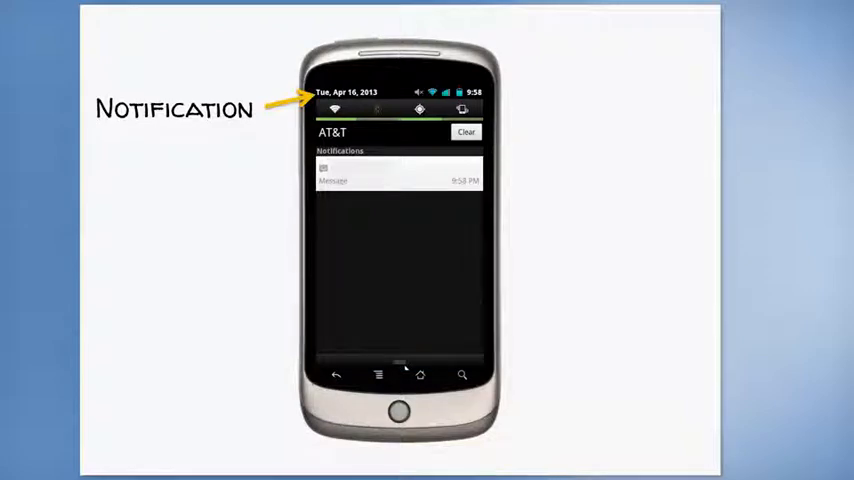
Step: Open the new message notification from the shade into its conversation thread
left_click(380, 180)
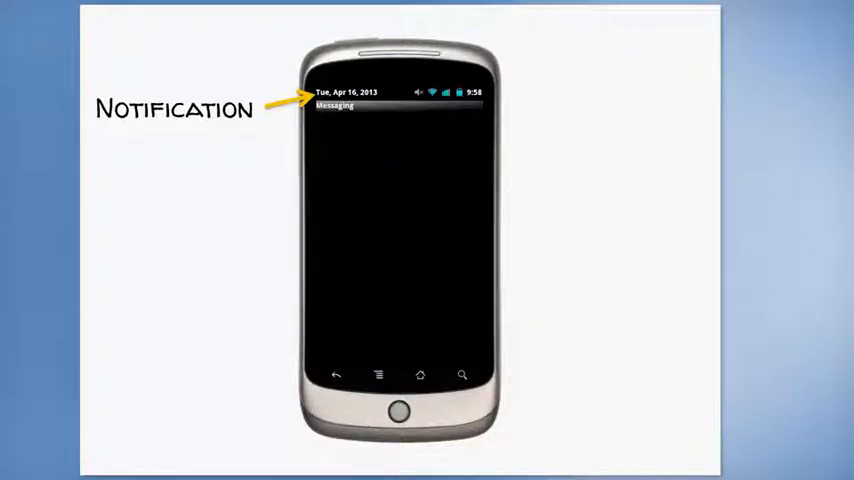
left_click(334, 104)
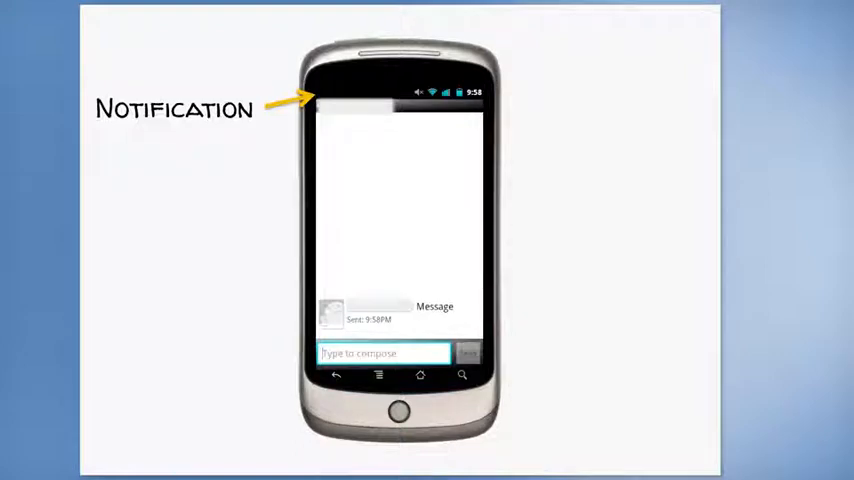